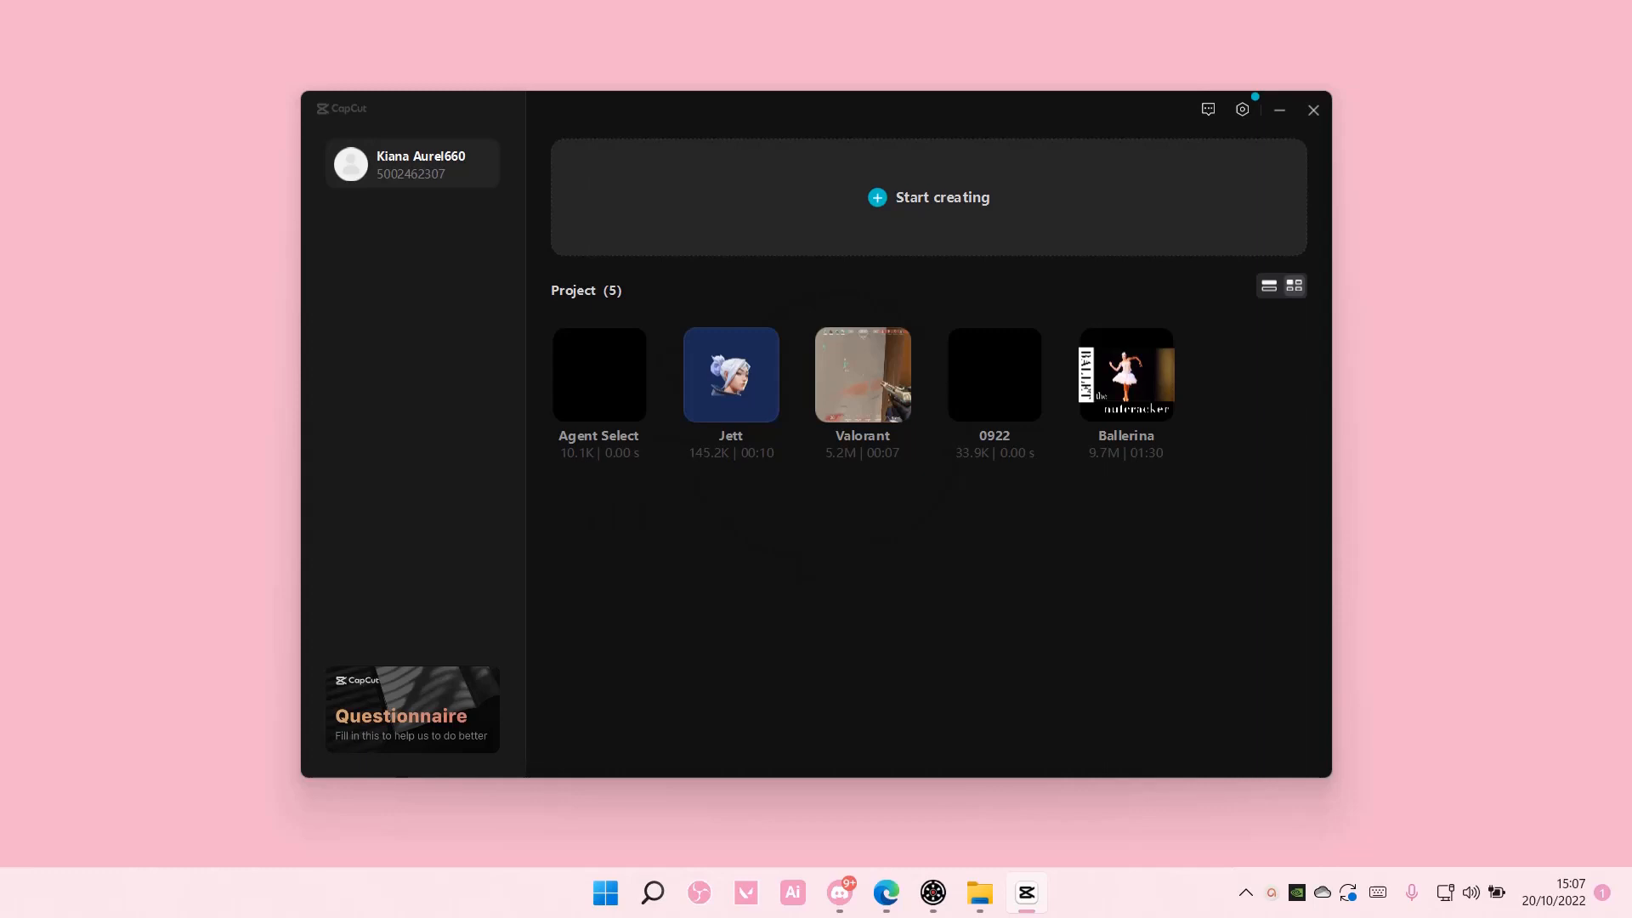
{"action": "mouse_move", "coordinate": [1450, 478]}
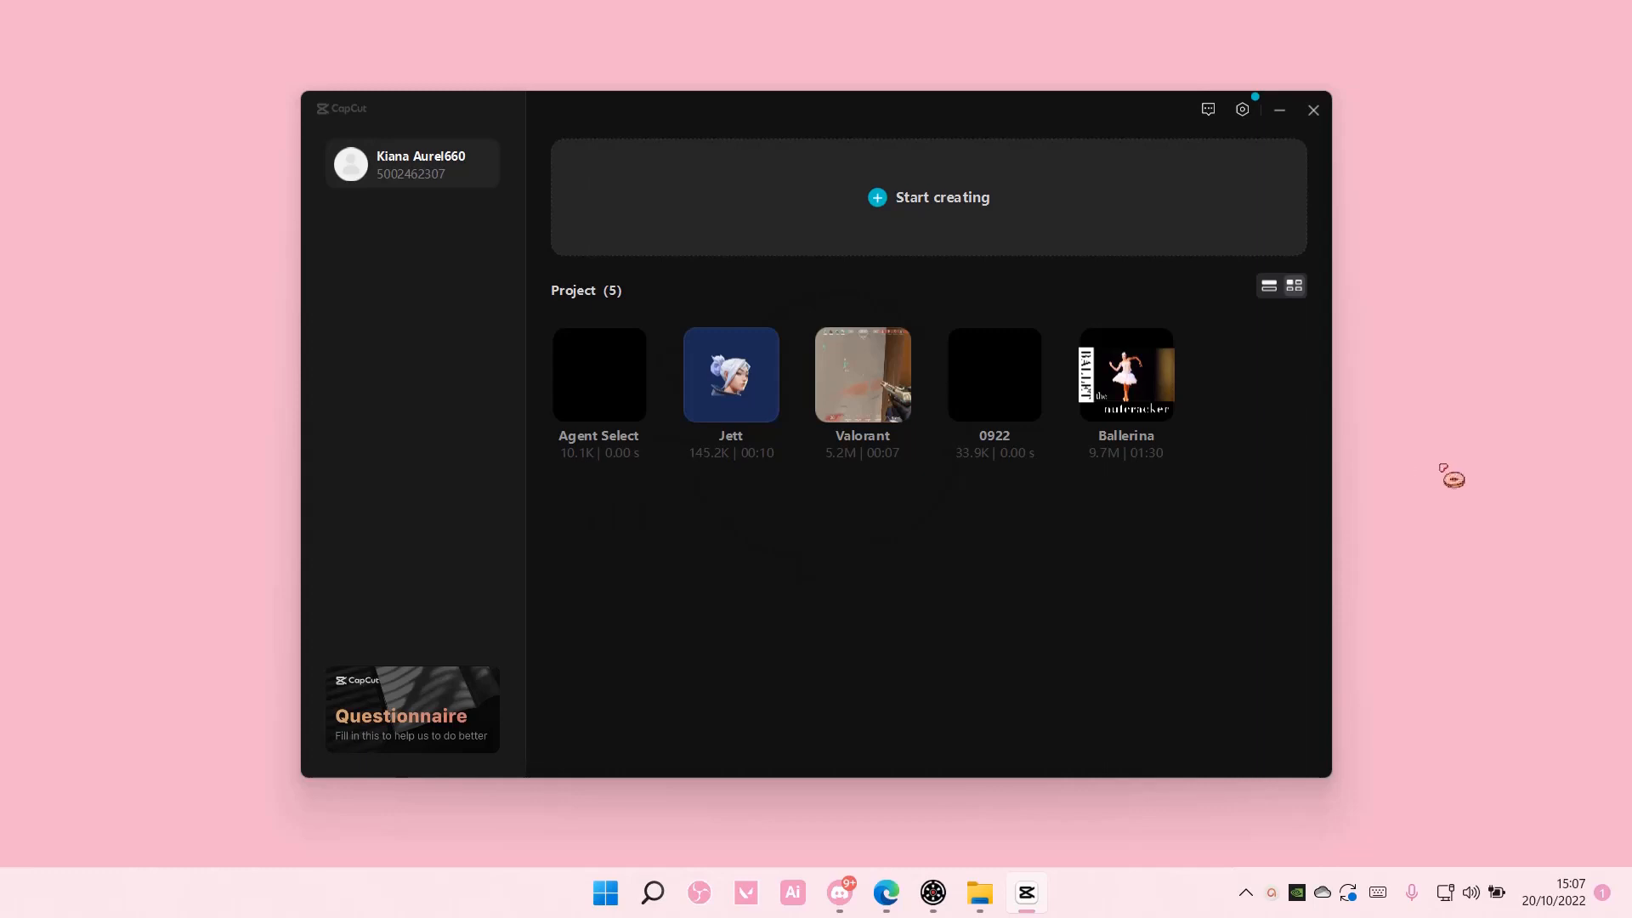
{"action": "mouse_move", "coordinate": [1241, 108]}
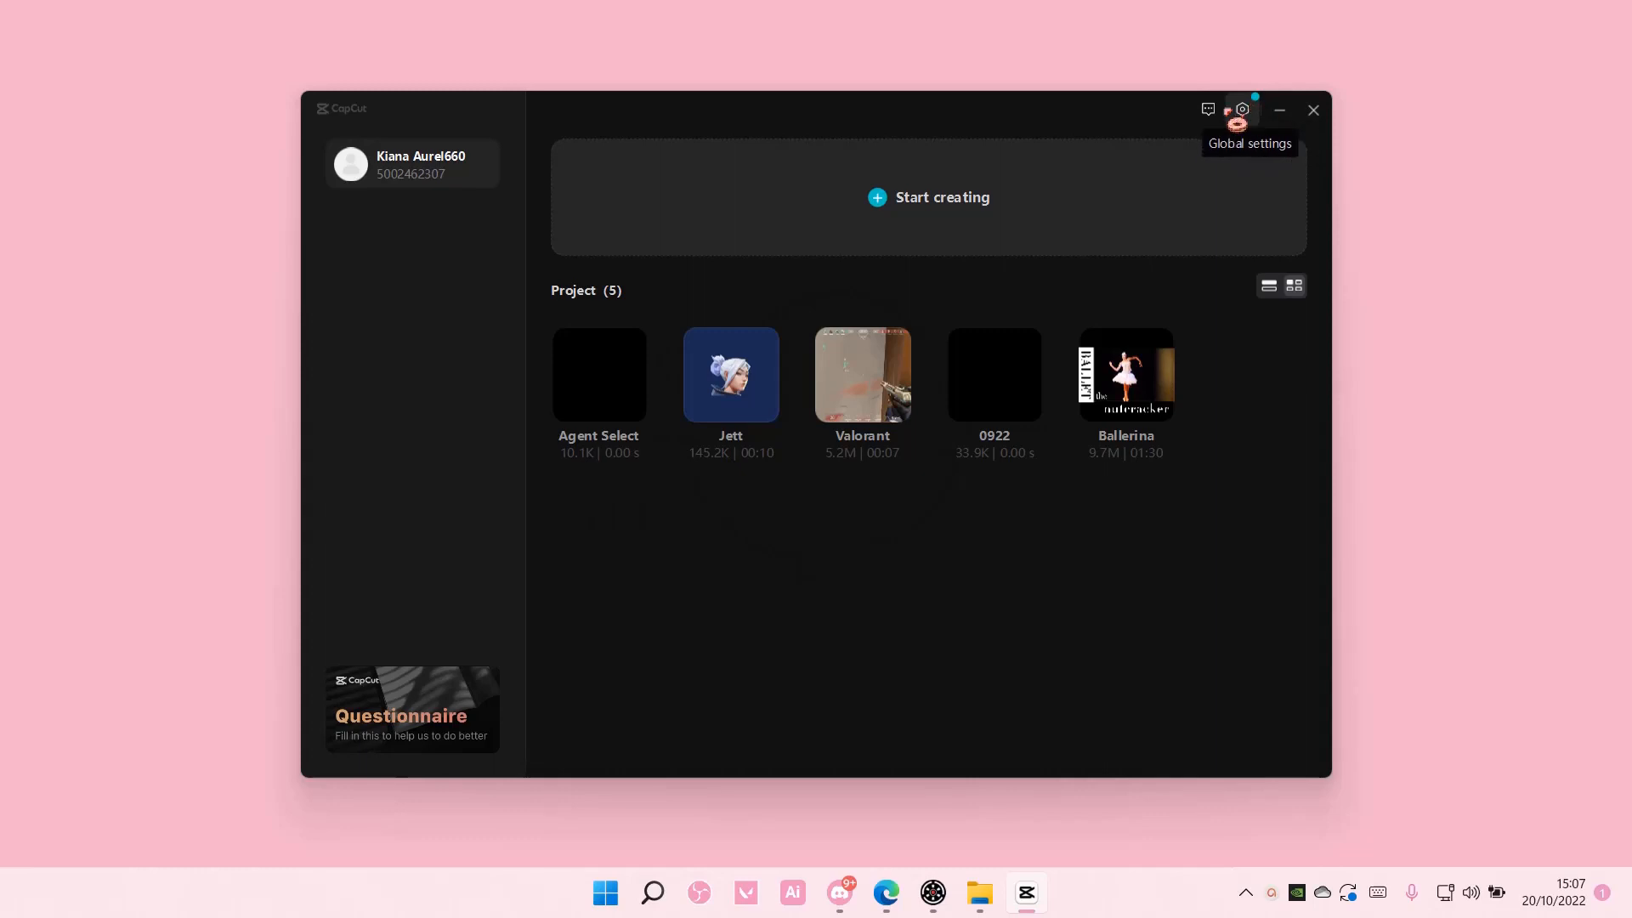
Return to the home screen's project list from the menu.
{"action": "left_click", "coordinate": [1278, 109]}
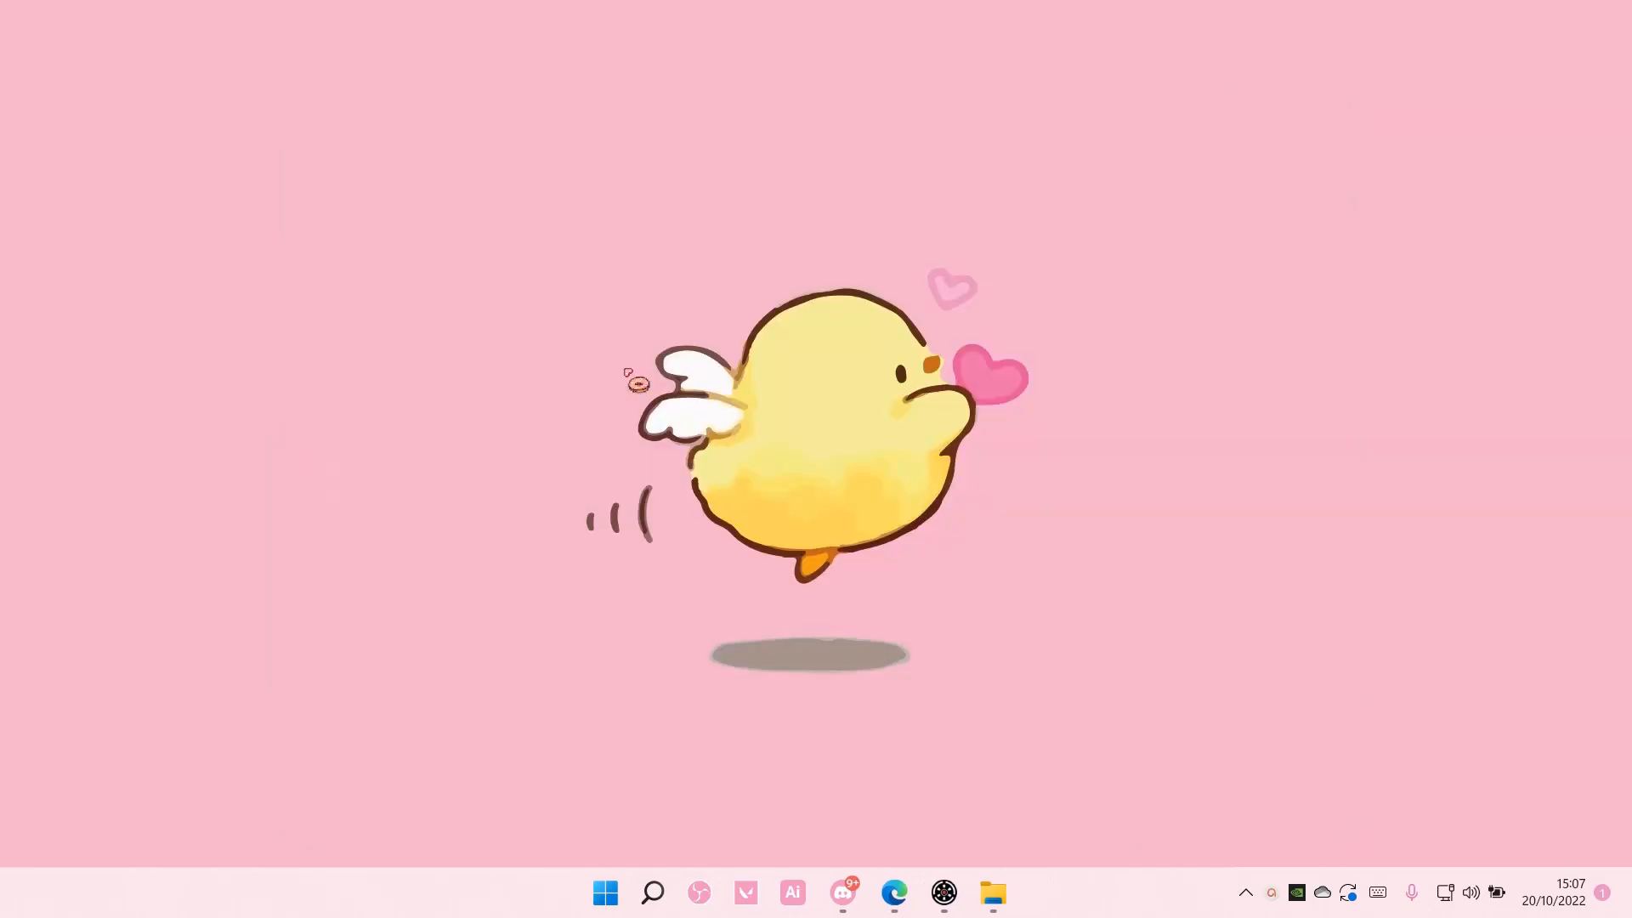
{"action": "left_click", "coordinate": [1027, 893]}
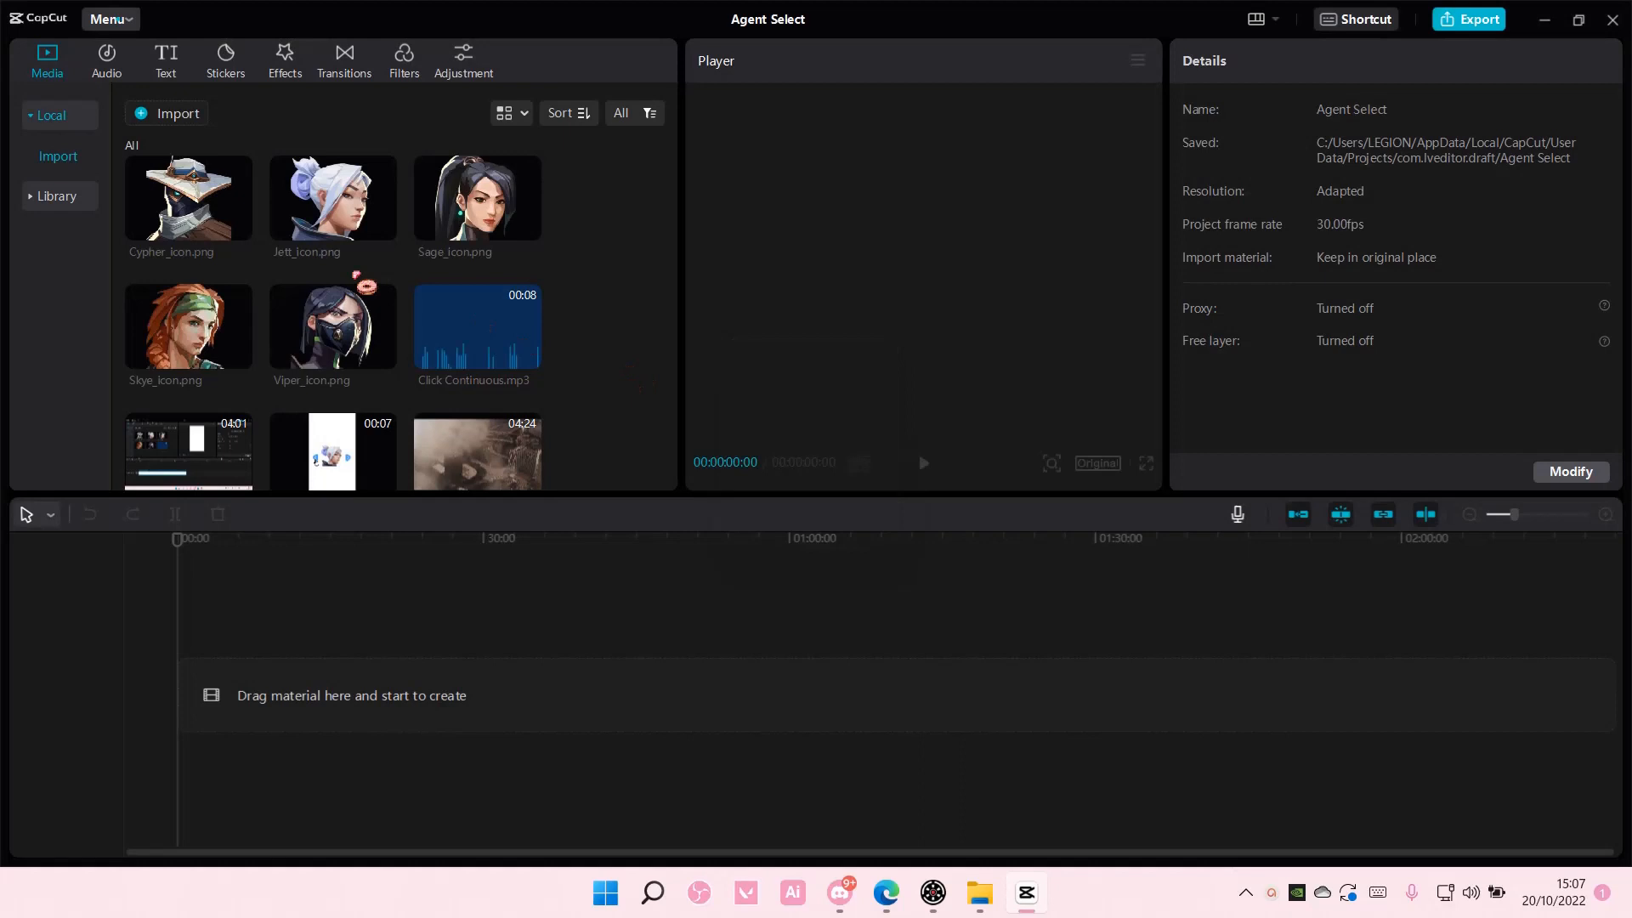
{"action": "left_click", "coordinate": [109, 19]}
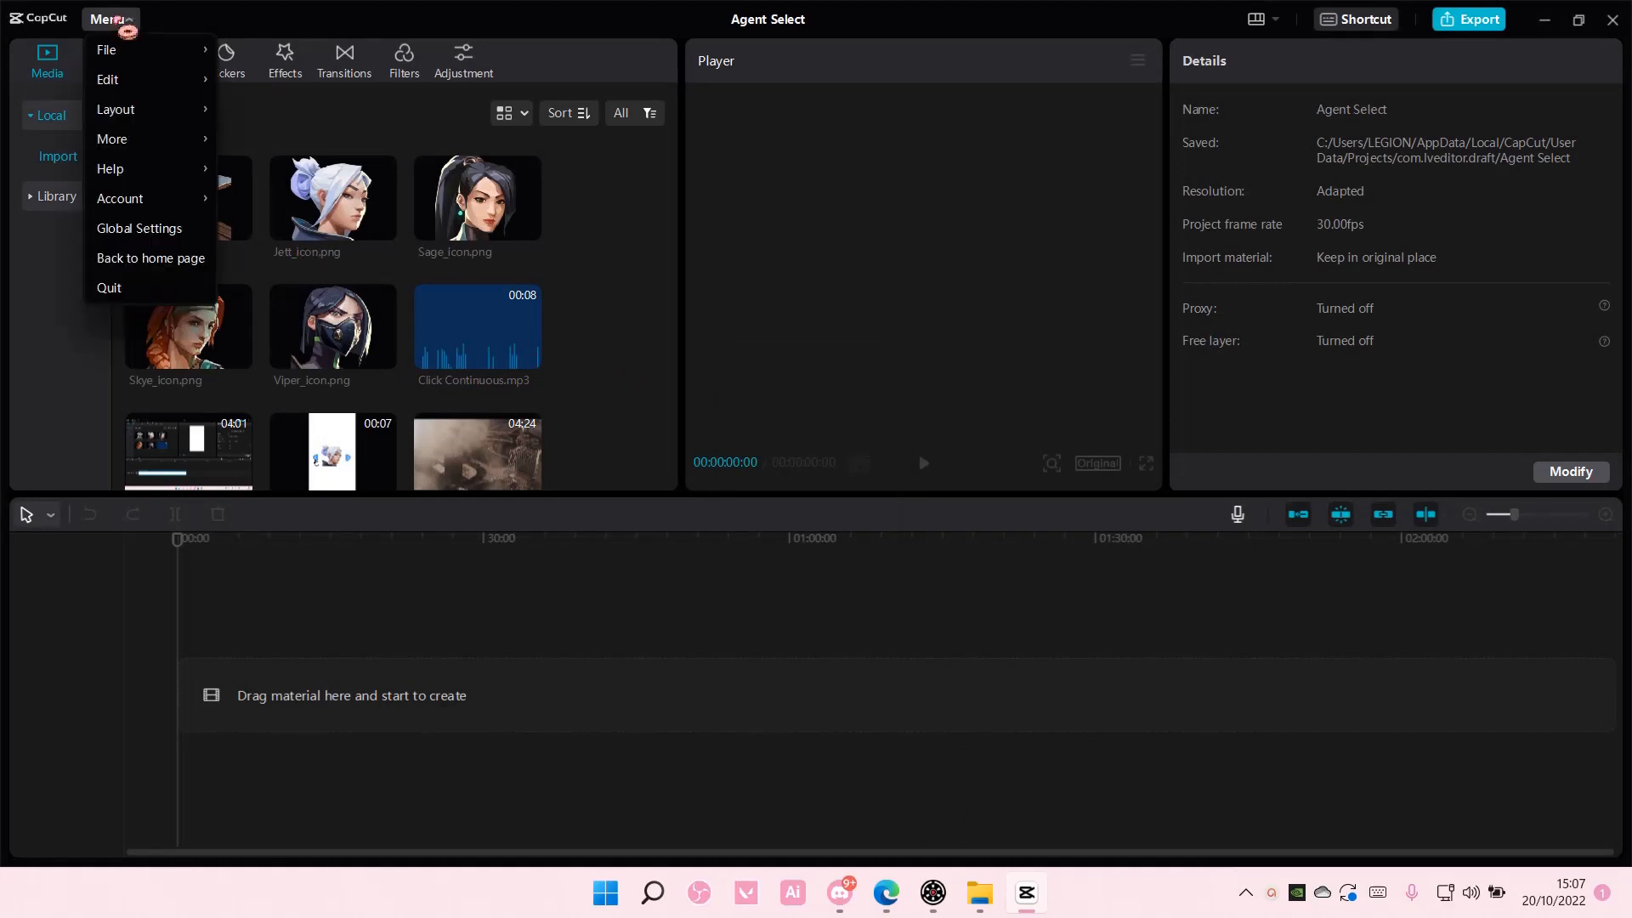
{"action": "left_click", "coordinate": [150, 259]}
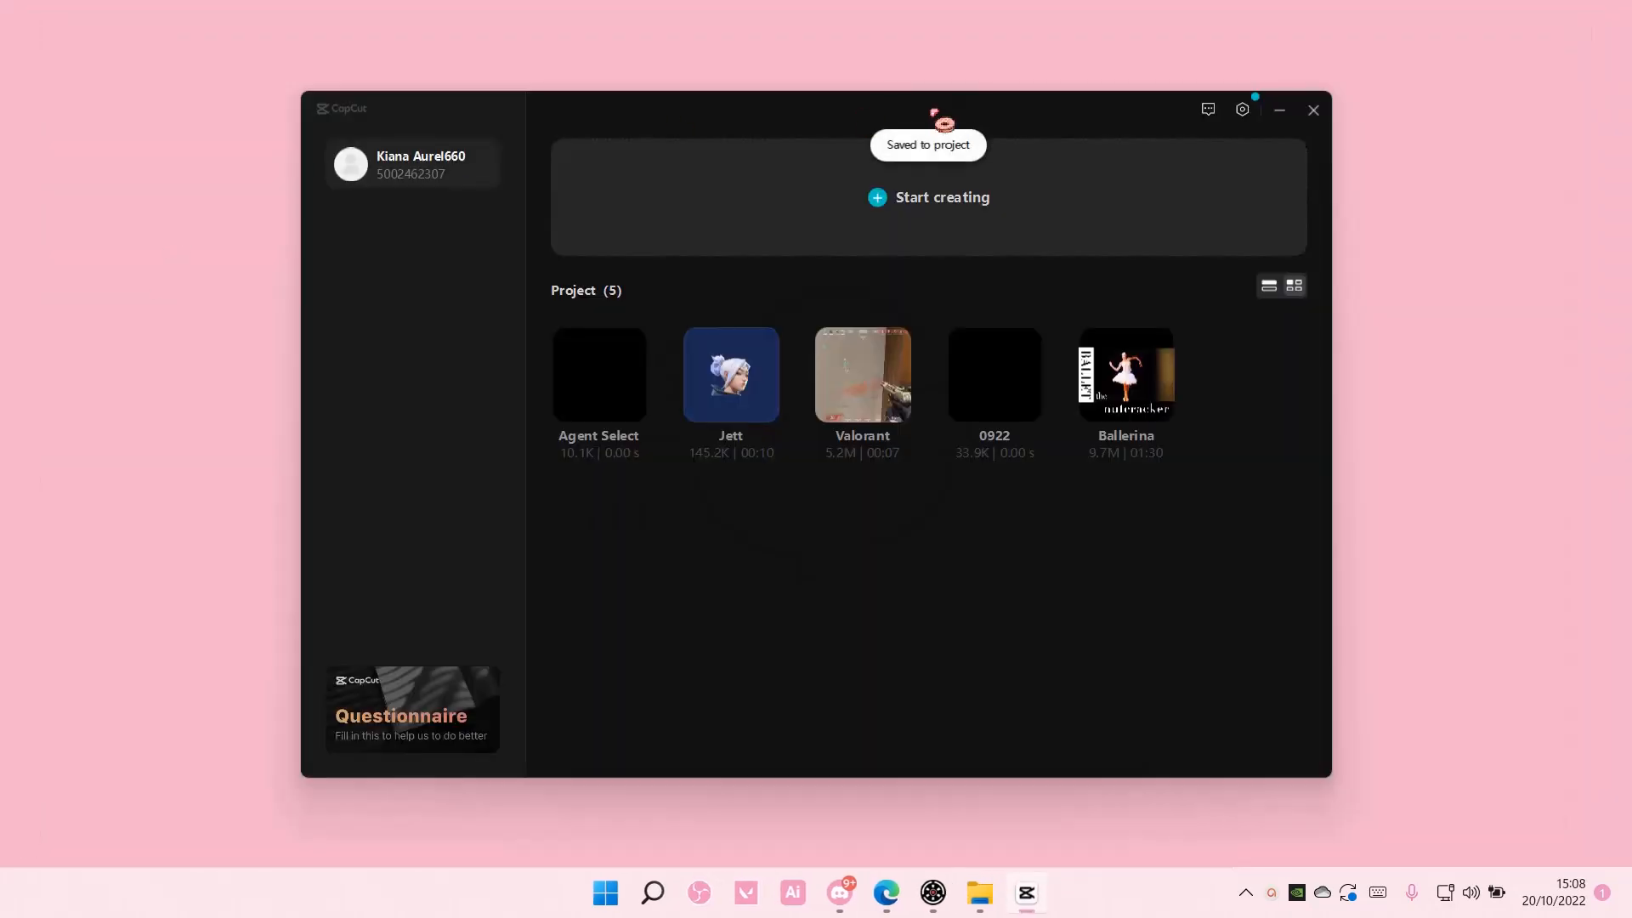
From Global Settings, start downloading and installing CapCut version 1.1.0 (373.36MB).
{"action": "left_click", "coordinate": [1240, 109]}
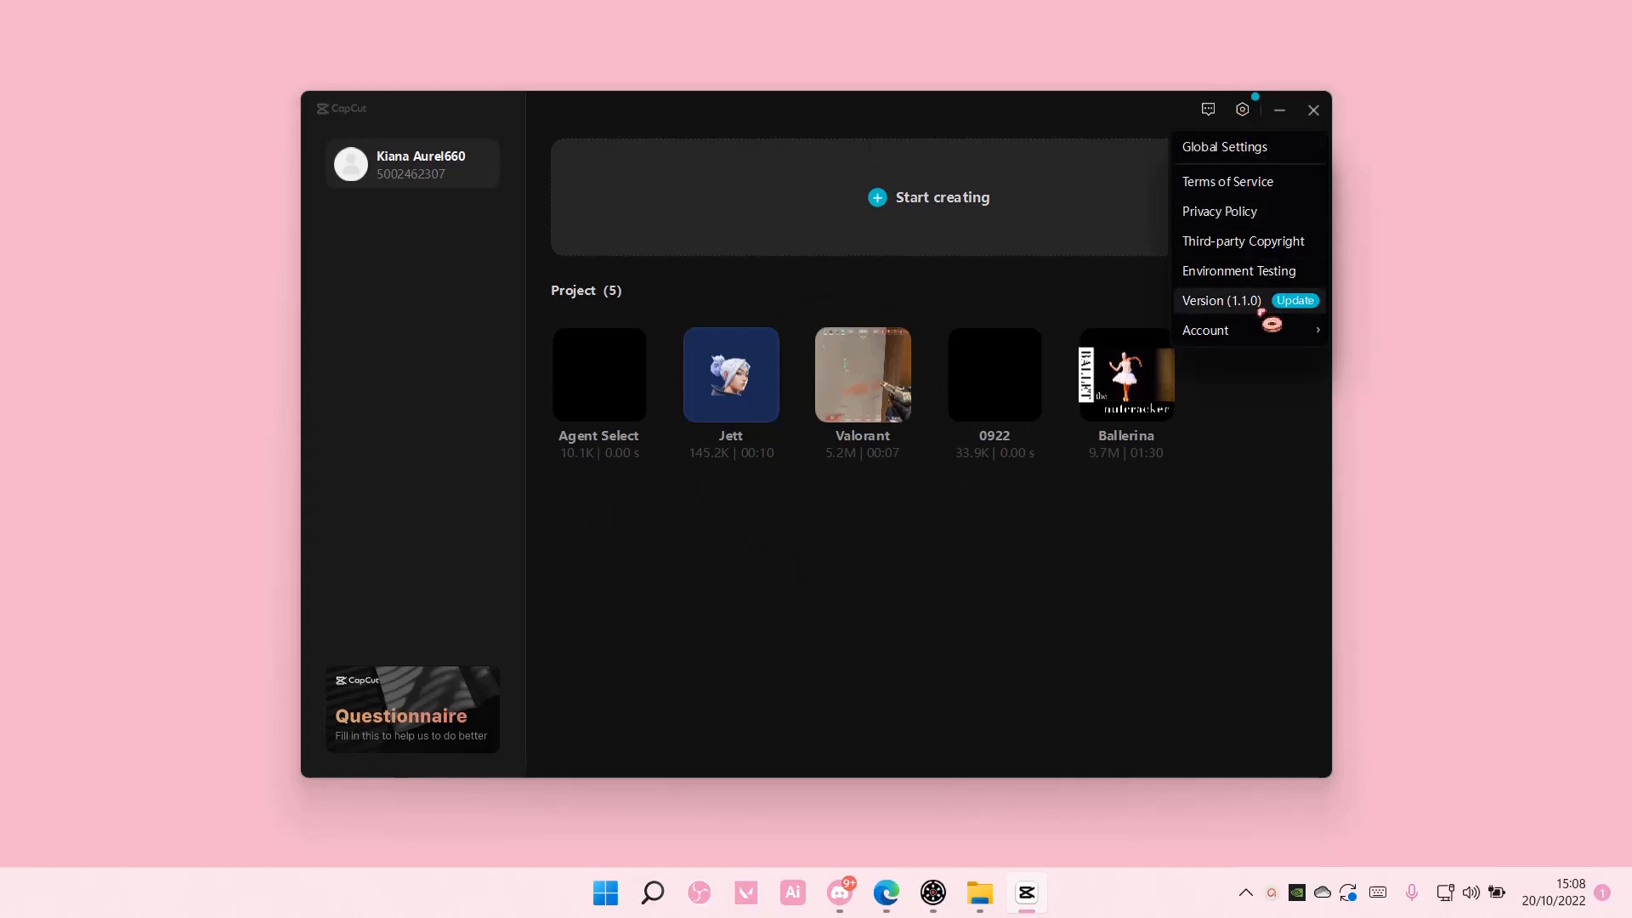
{"action": "mouse_move", "coordinate": [1272, 316]}
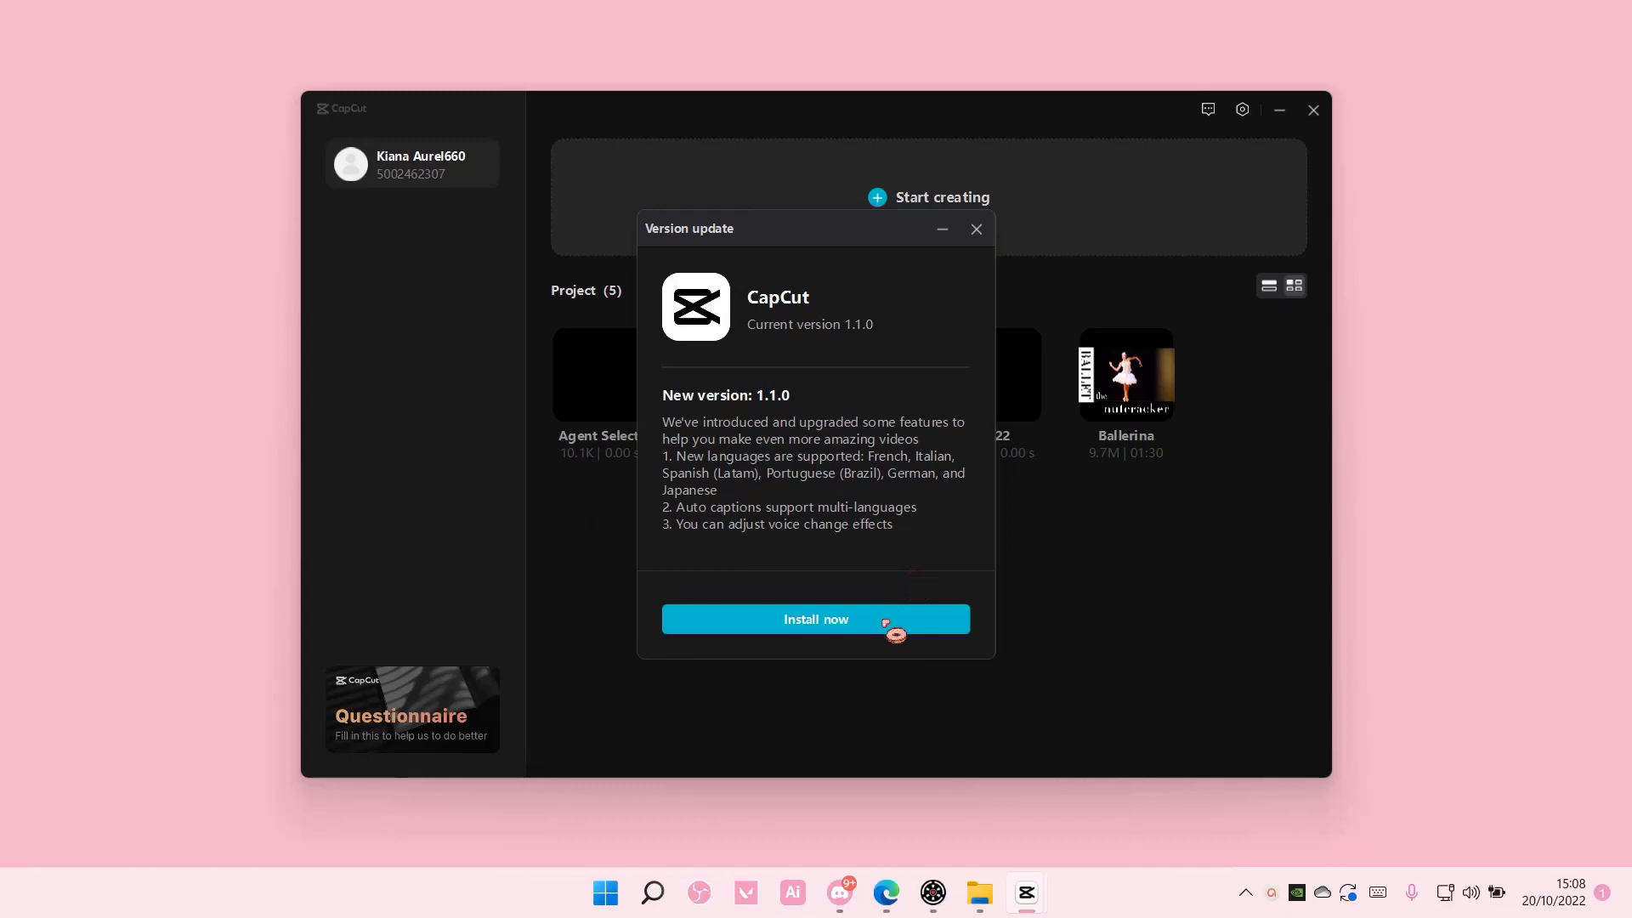
{"action": "left_click", "coordinate": [814, 619]}
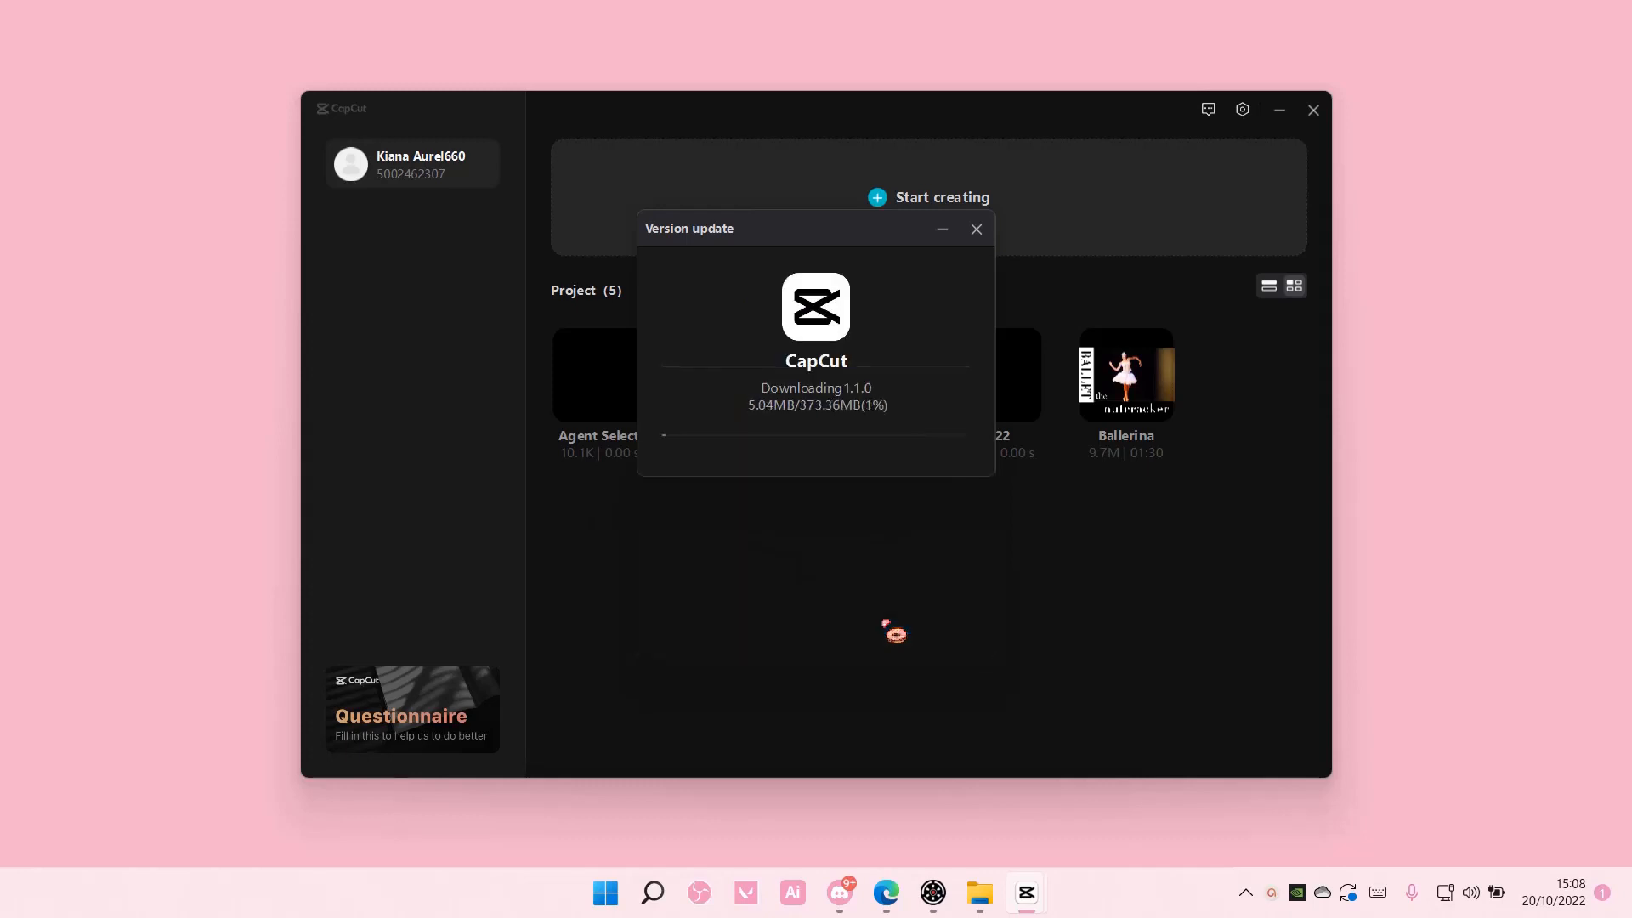